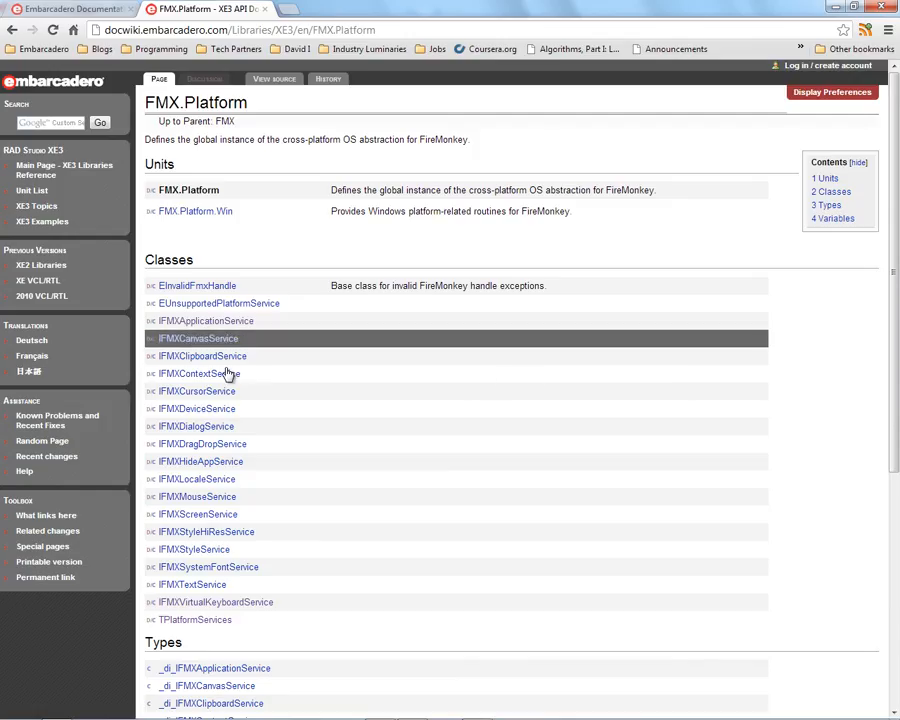
mouse_move(532, 432)
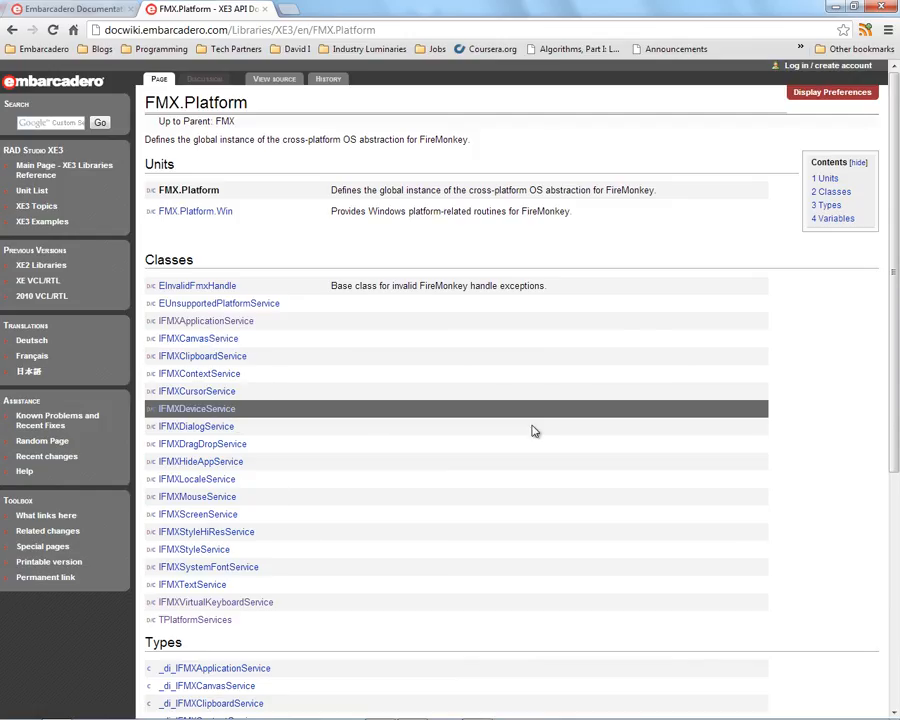
mouse_move(540, 248)
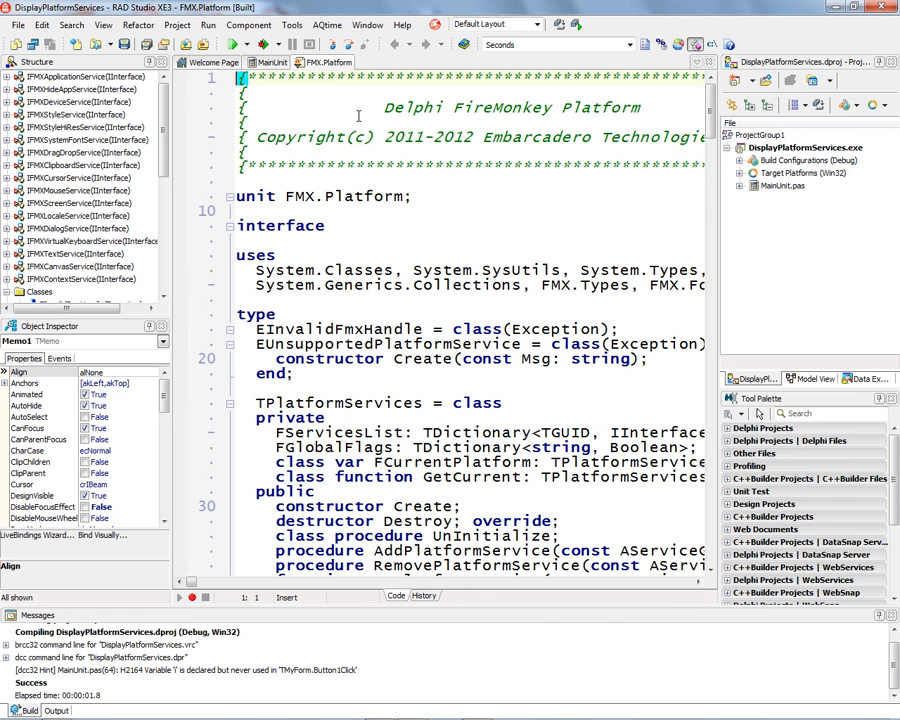
mouse_move(424, 344)
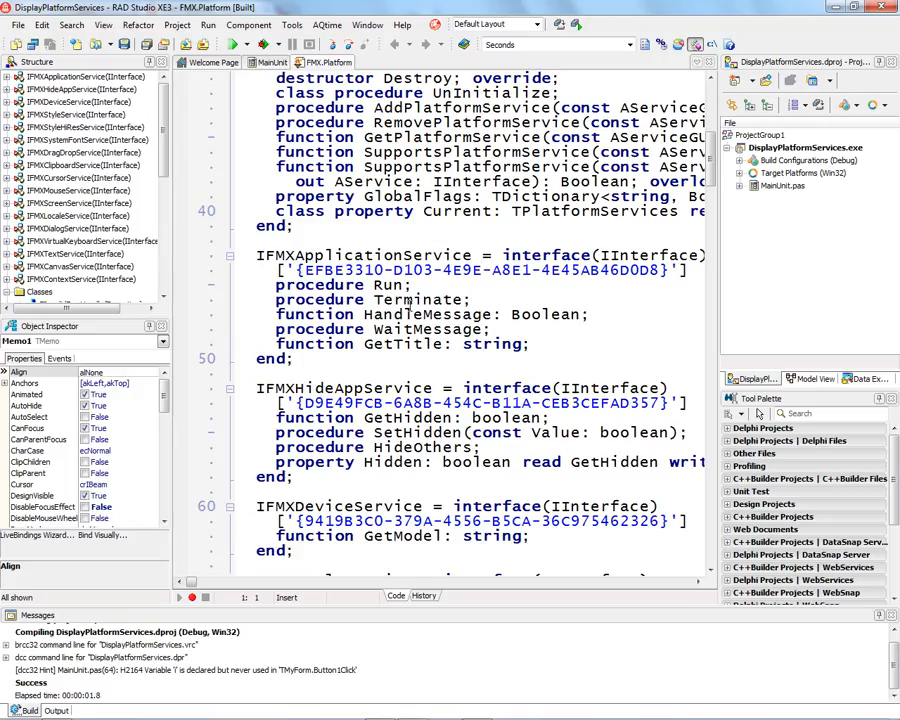
Scroll through FMX.Platform.pas to review the TPlatformServices and service interface declarations.
scroll(up, 3)
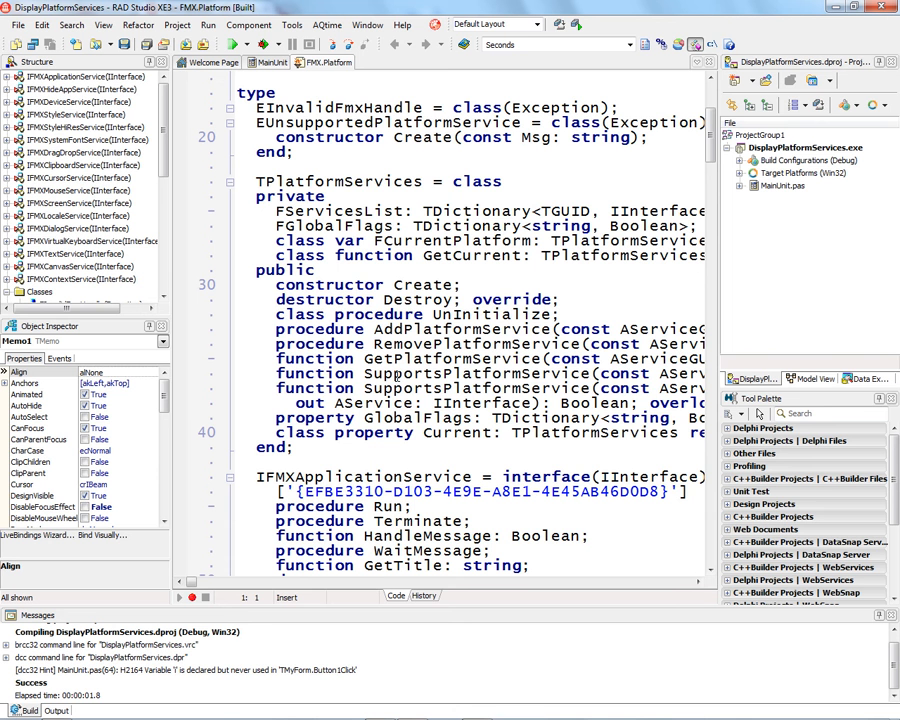
mouse_move(200, 580)
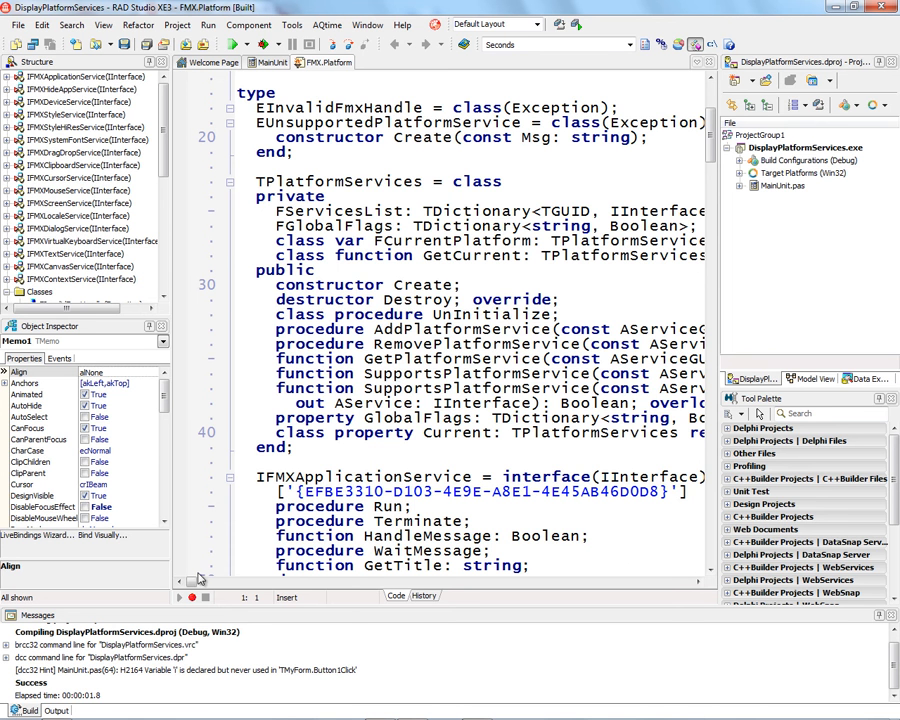
scroll(right, 3)
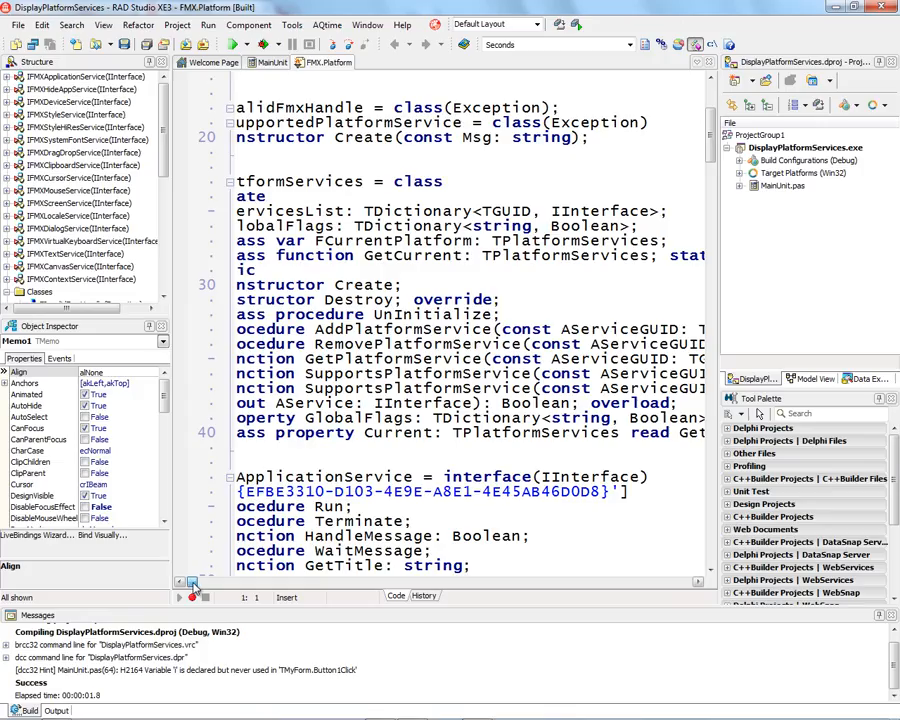
scroll(right, 3)
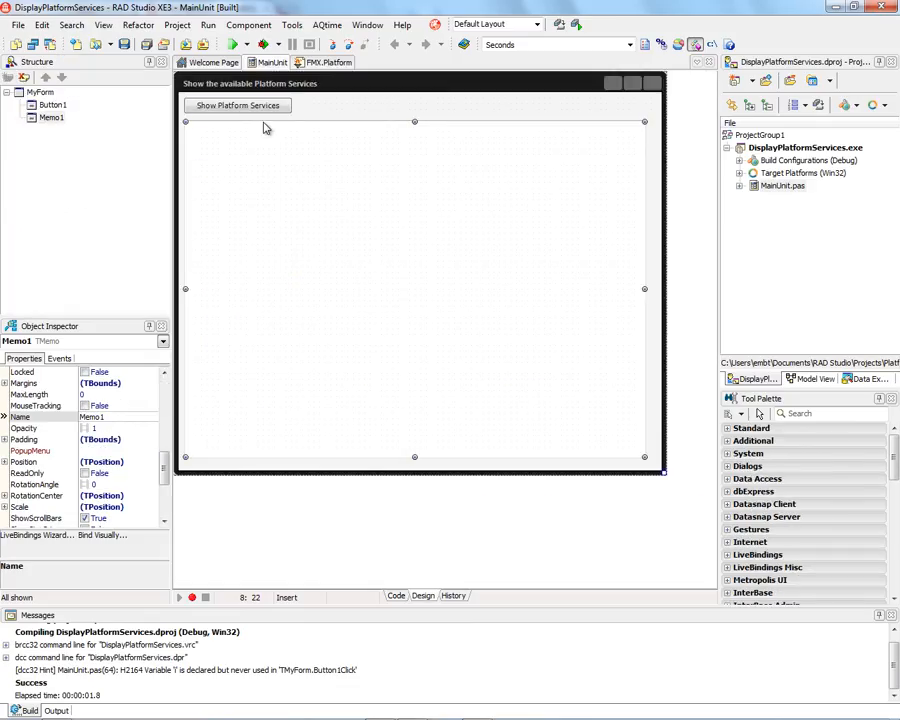
Select the Show Platform Services button on the DisplayPlatformServices main form.
click(236, 104)
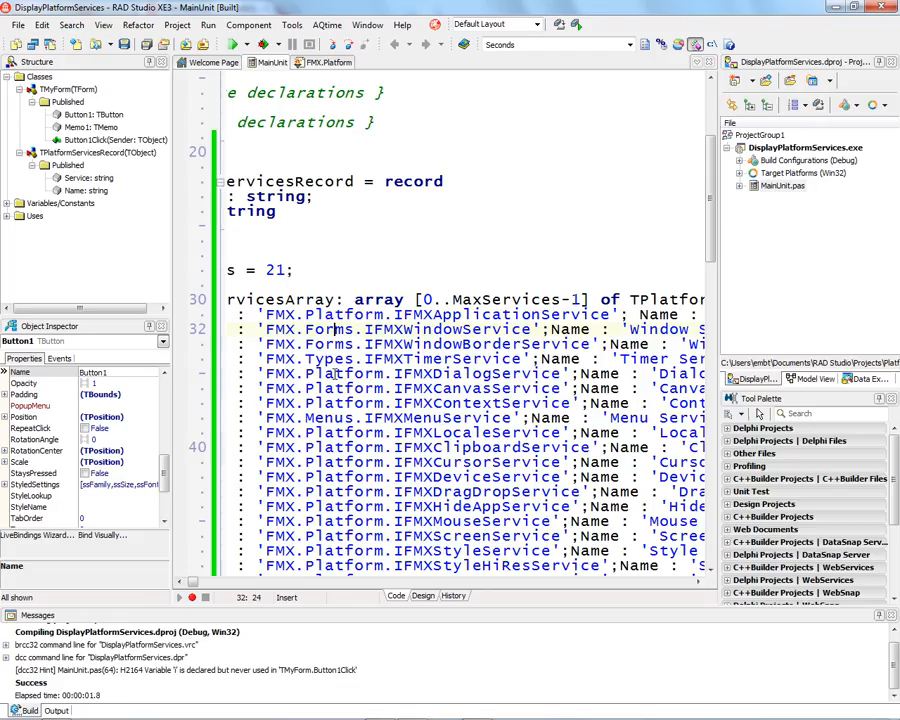
scroll(down, 3)
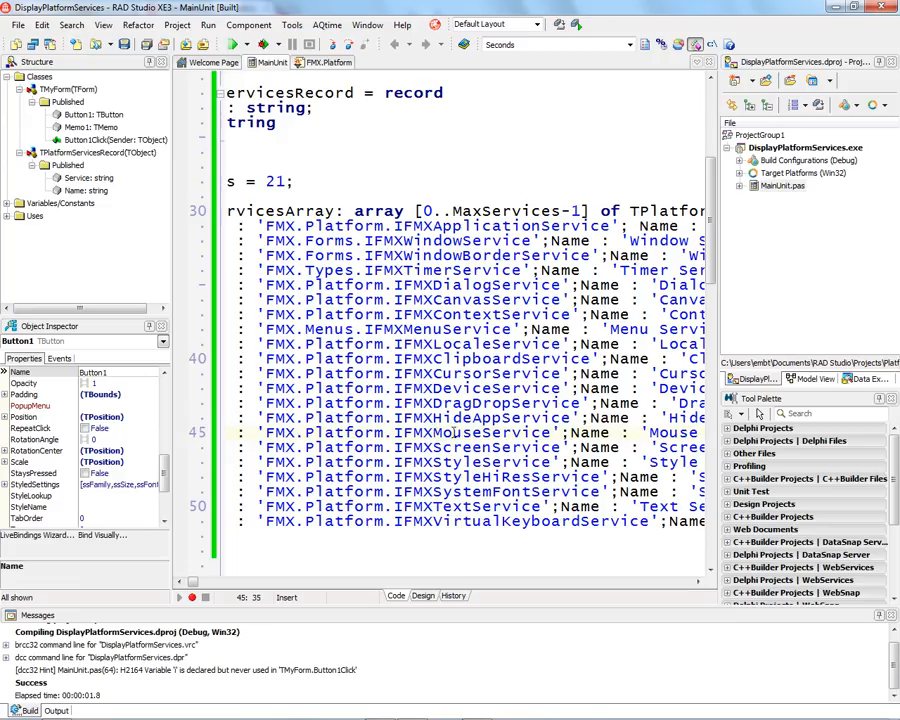
double_click(456, 432)
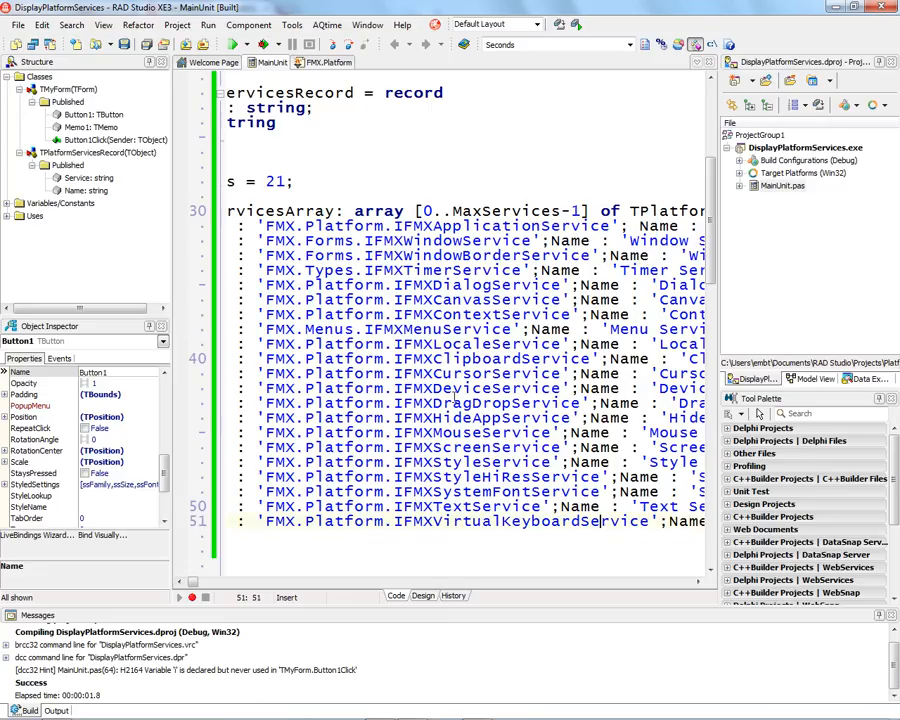
double_click(490, 520)
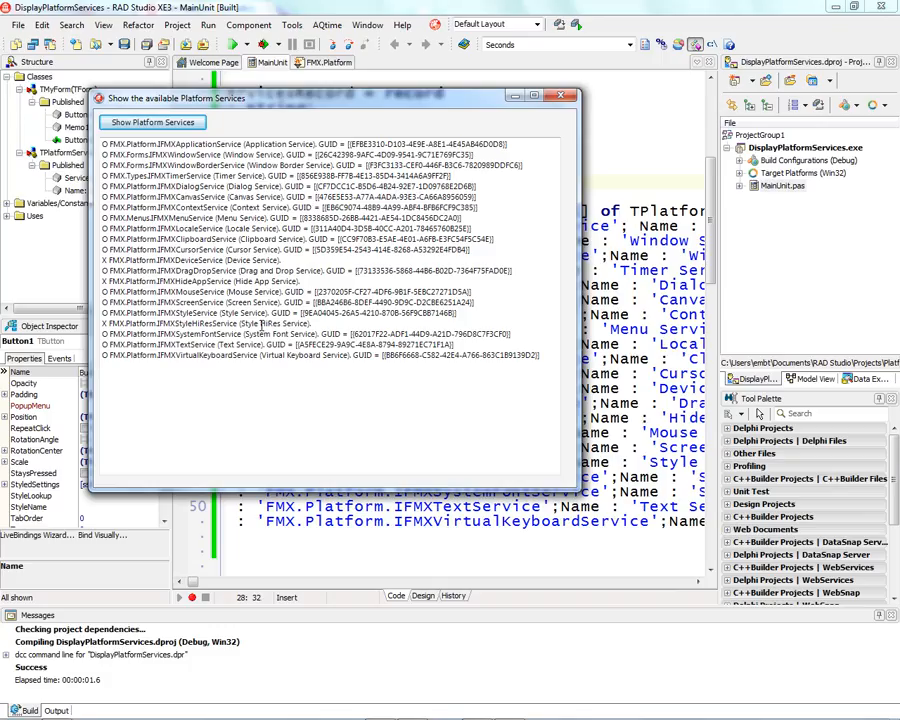
mouse_move(480, 146)
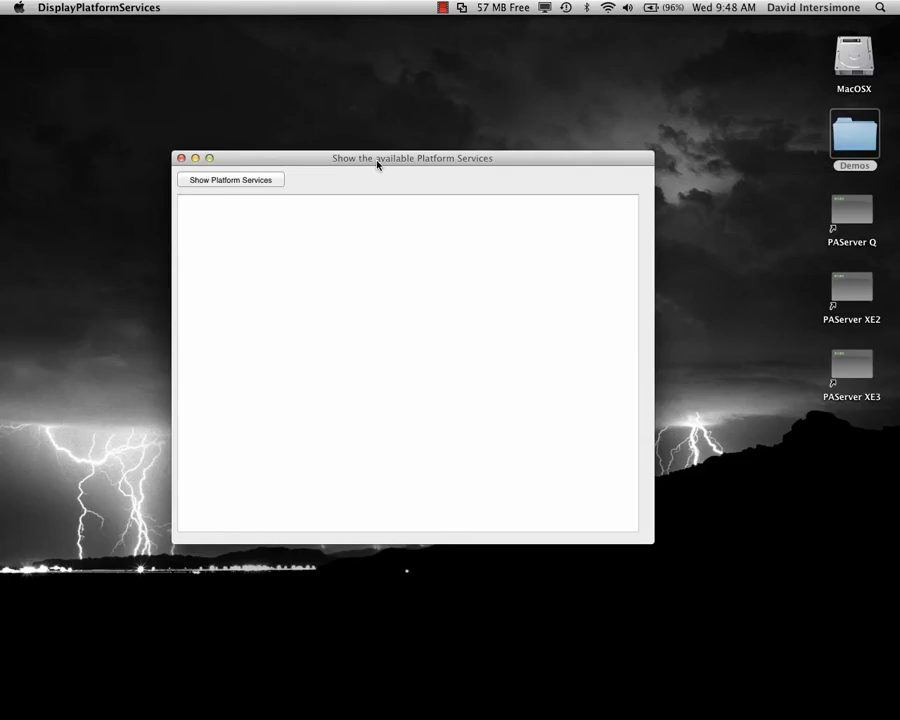
Focus the Mac demo window and list the platform services available on Mac.
click(230, 180)
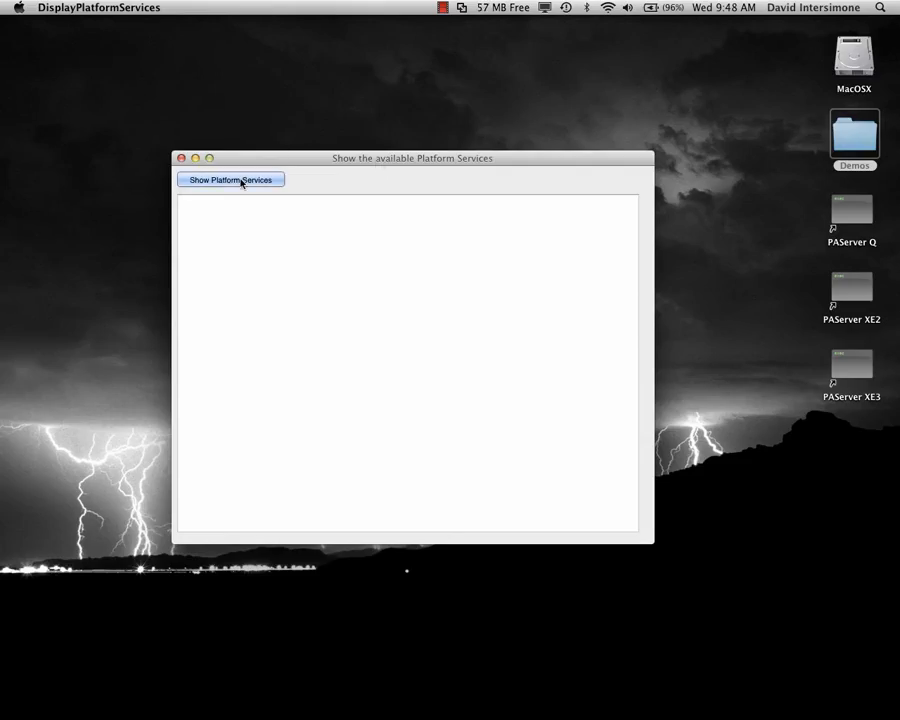
click(230, 180)
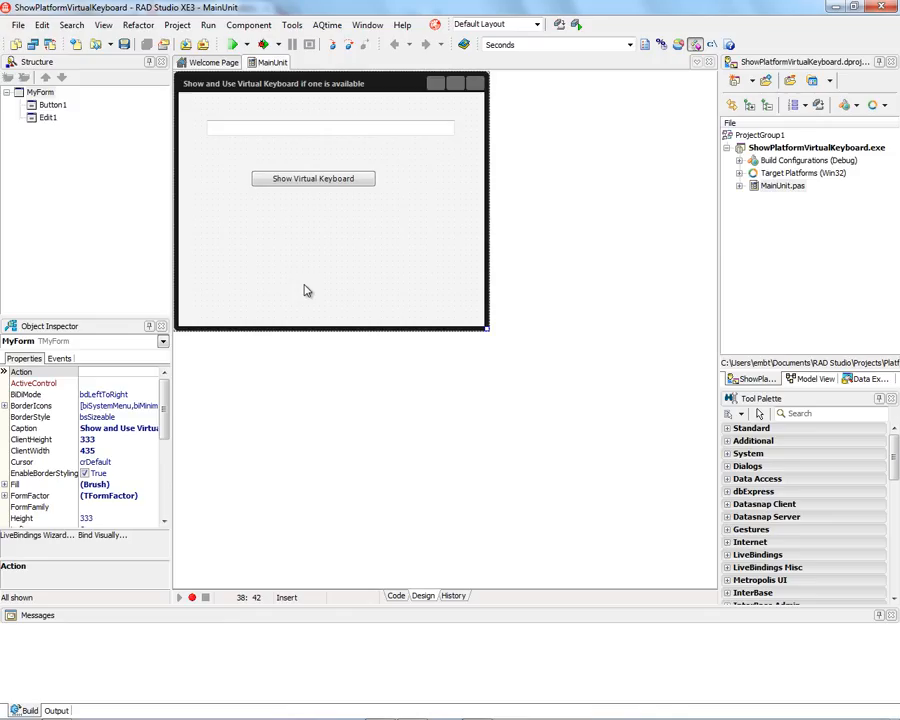
mouse_move(308, 184)
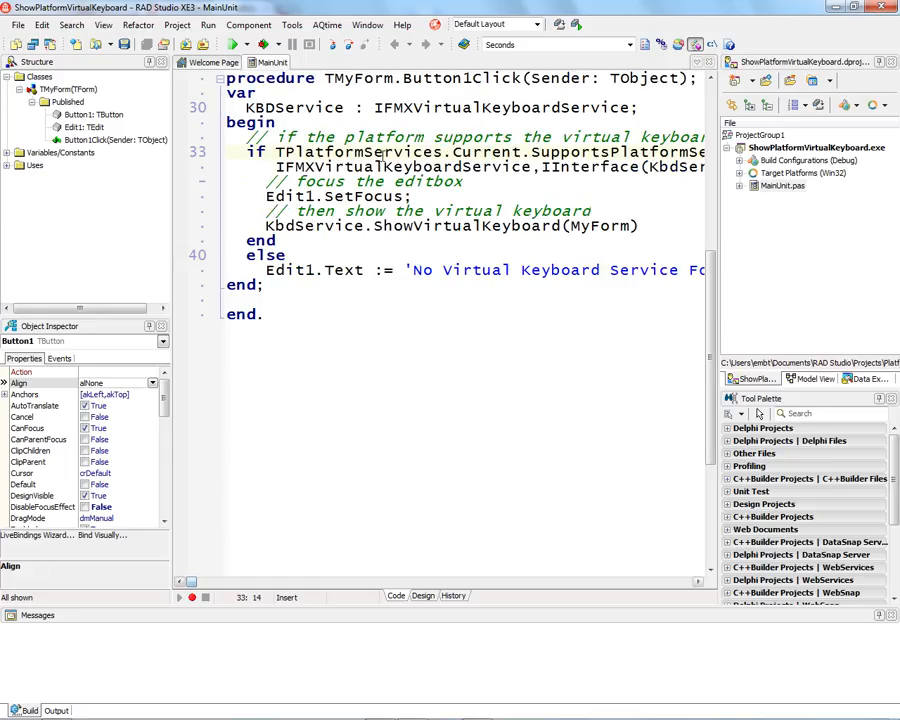
Highlight KbdService, the SetFocus call, ShowVirtualKeyboard and the fallback message in Button1Click, then run on Windows.
double_click(440, 166)
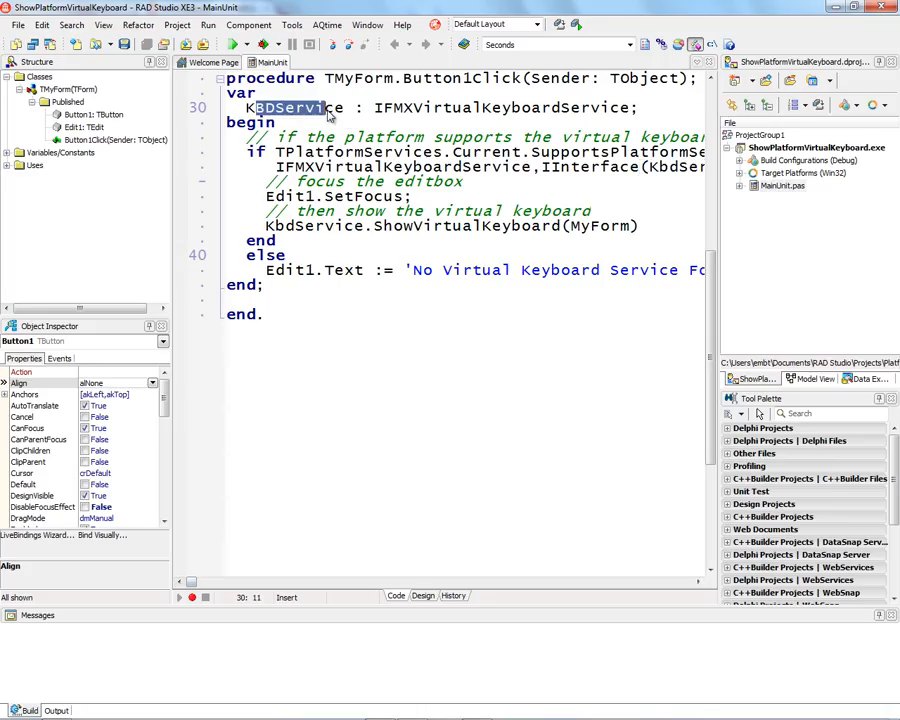
double_click(490, 108)
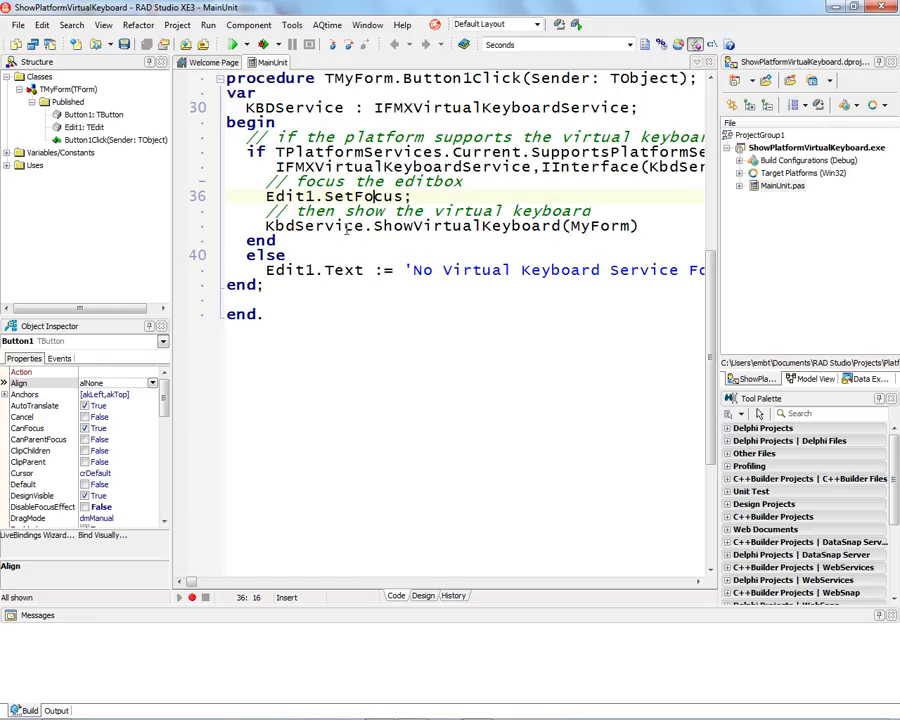
double_click(456, 226)
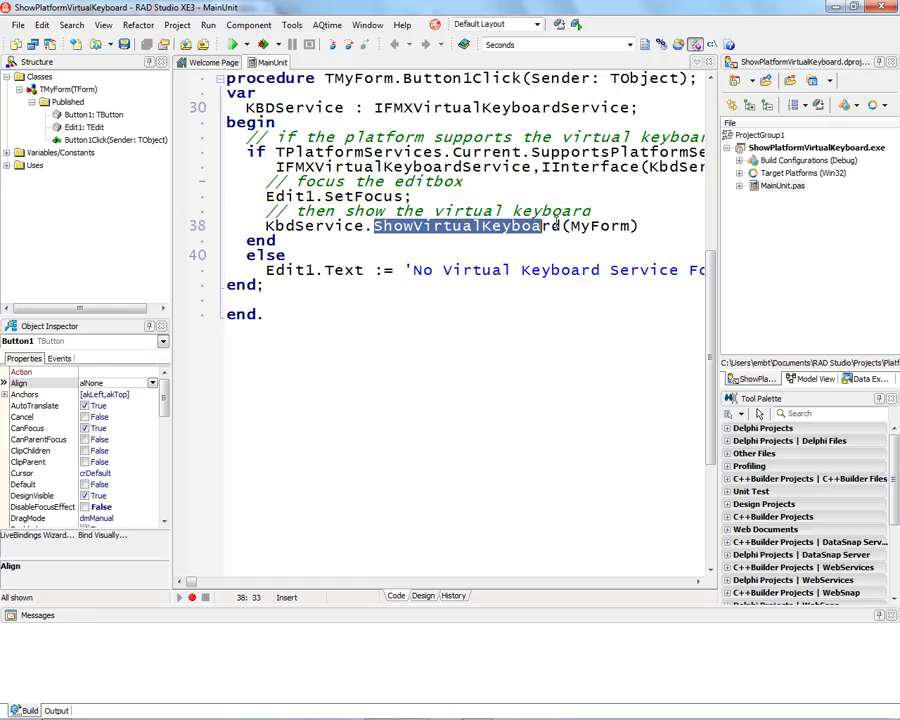
click(596, 226)
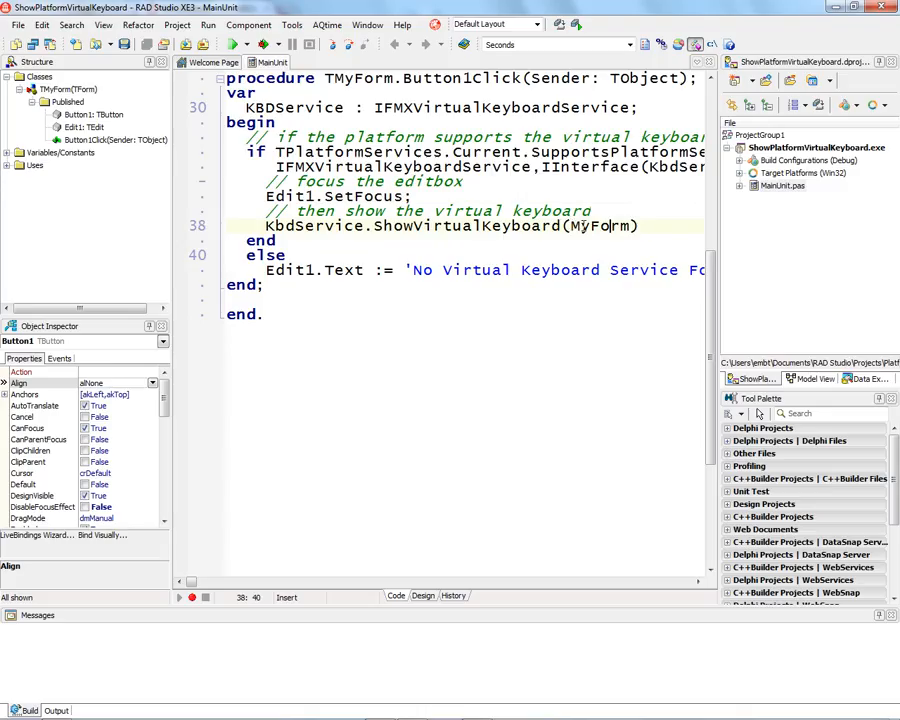
double_click(600, 226)
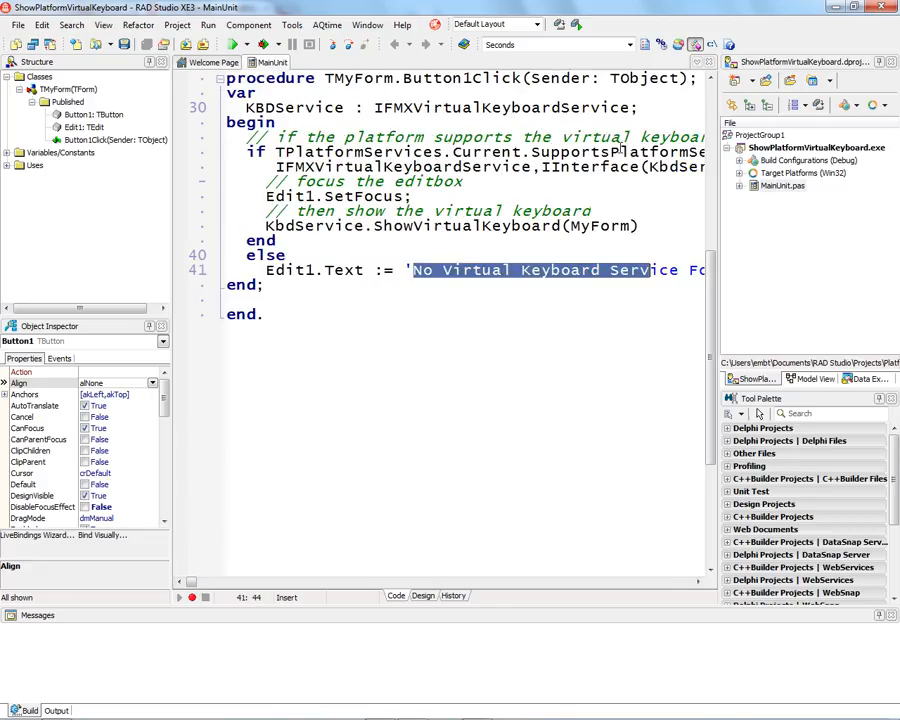
click(236, 44)
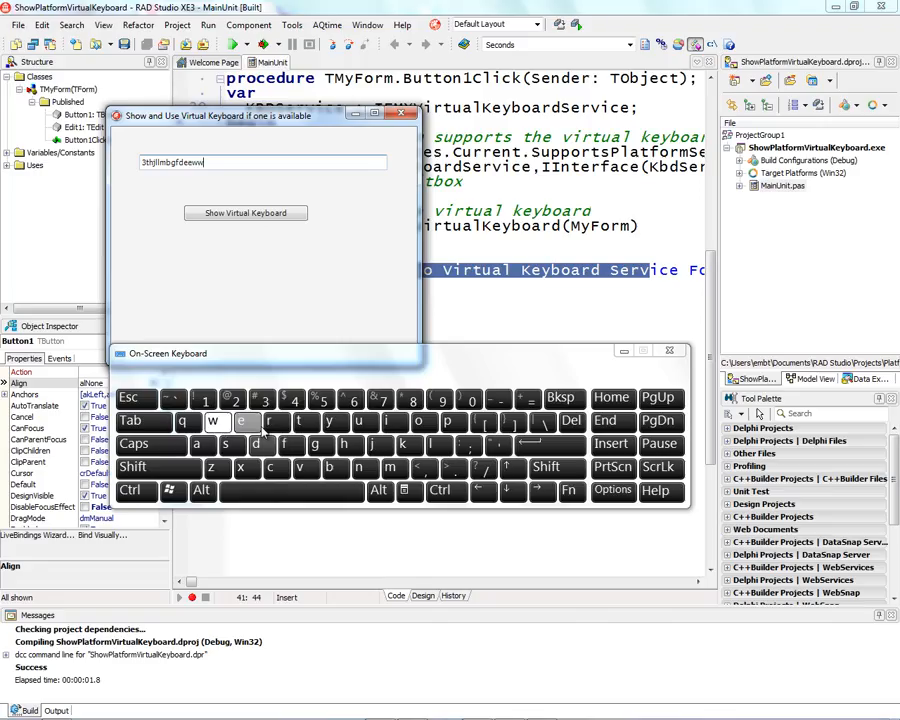
Enter a letter into the edit box from the Windows On-Screen Keyboard.
click(276, 420)
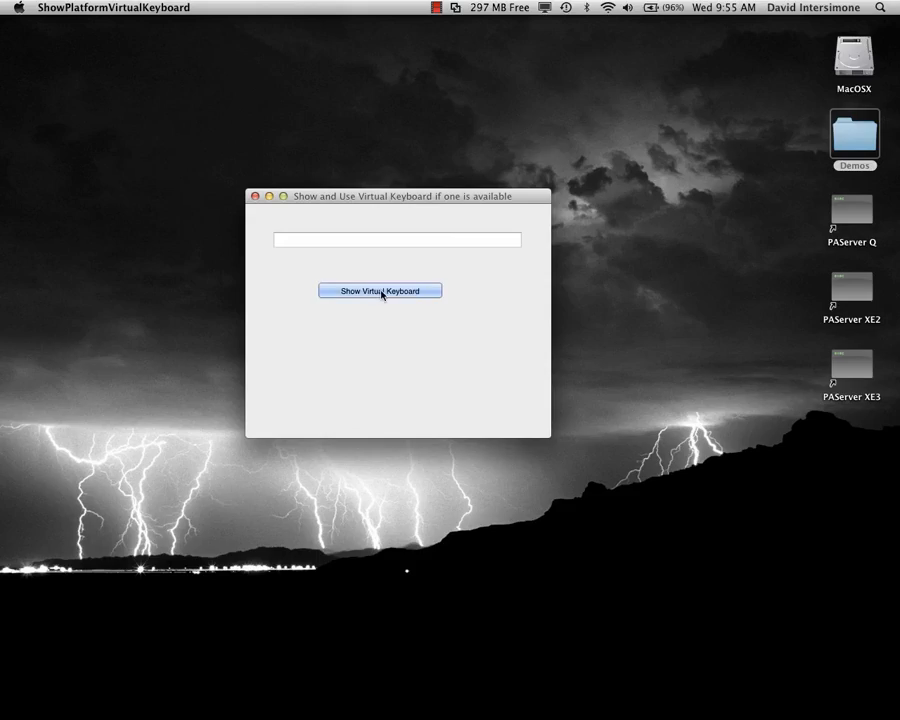
Request the virtual keyboard on Mac, getting 'No Virtual Keyboard Service Found!' in the edit box.
click(380, 290)
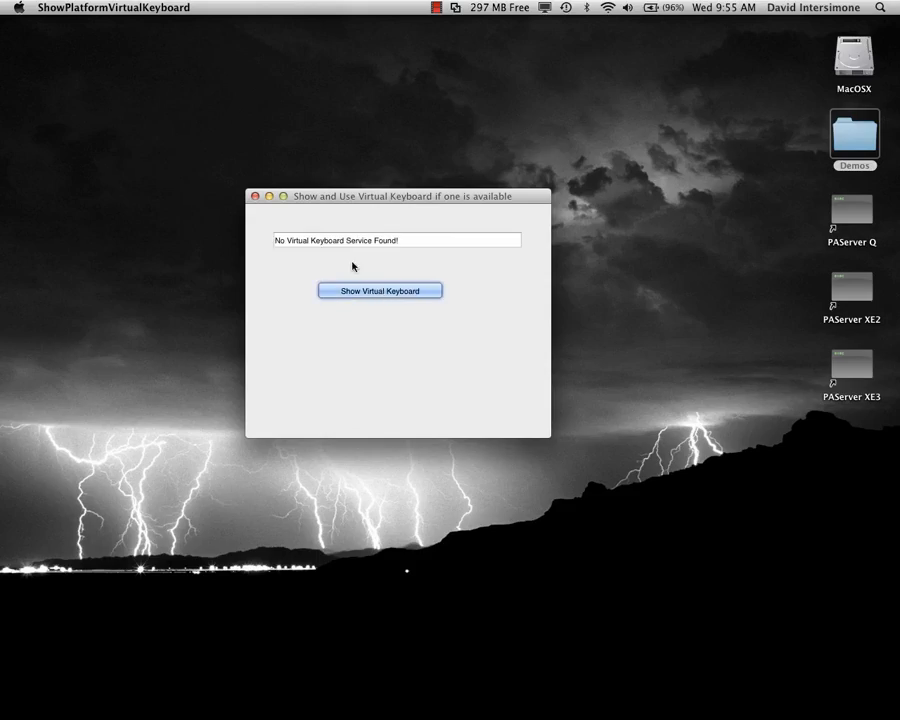